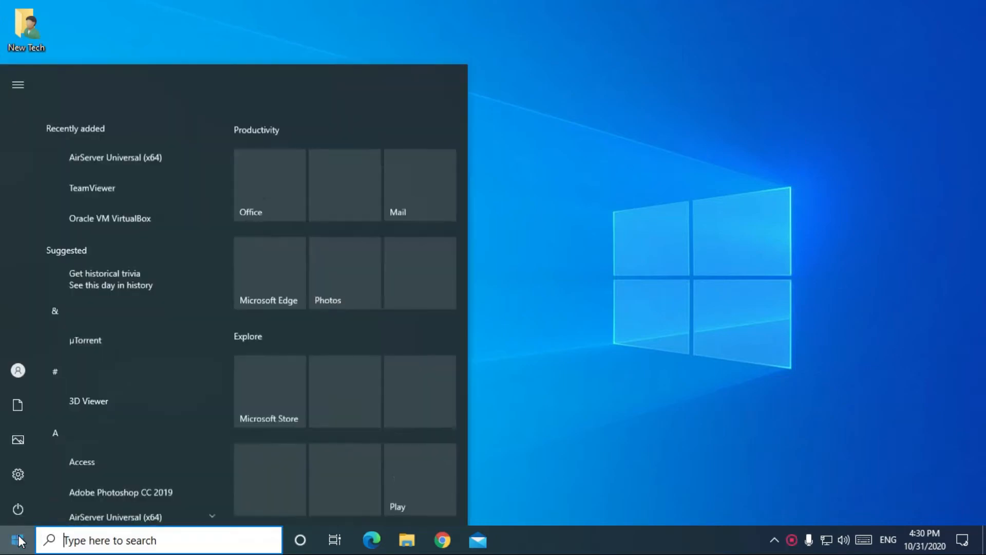
# Launch the recorder via Start search 'ice' and dismiss the missing MSVCR120.dll error
pyautogui.write('ice')
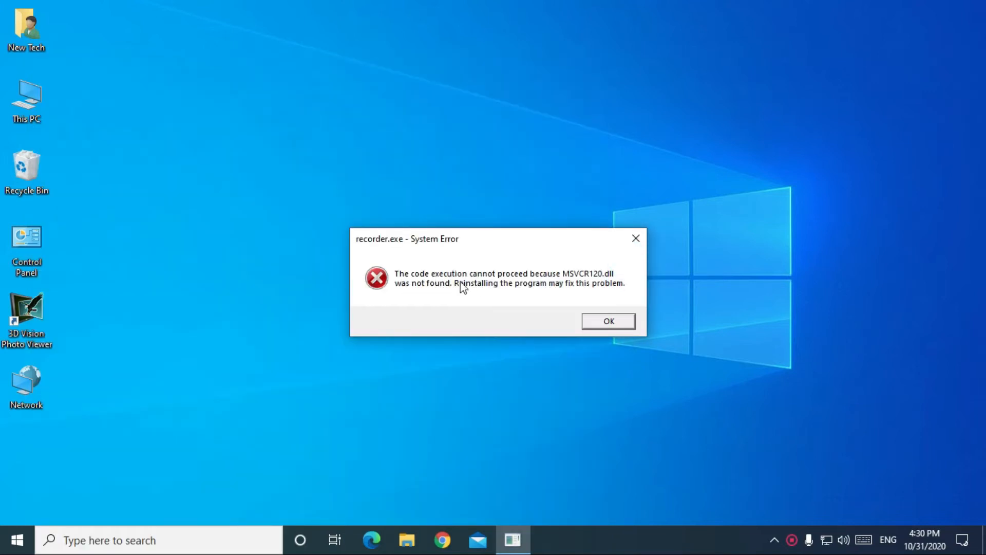
pyautogui.moveTo(405, 305)
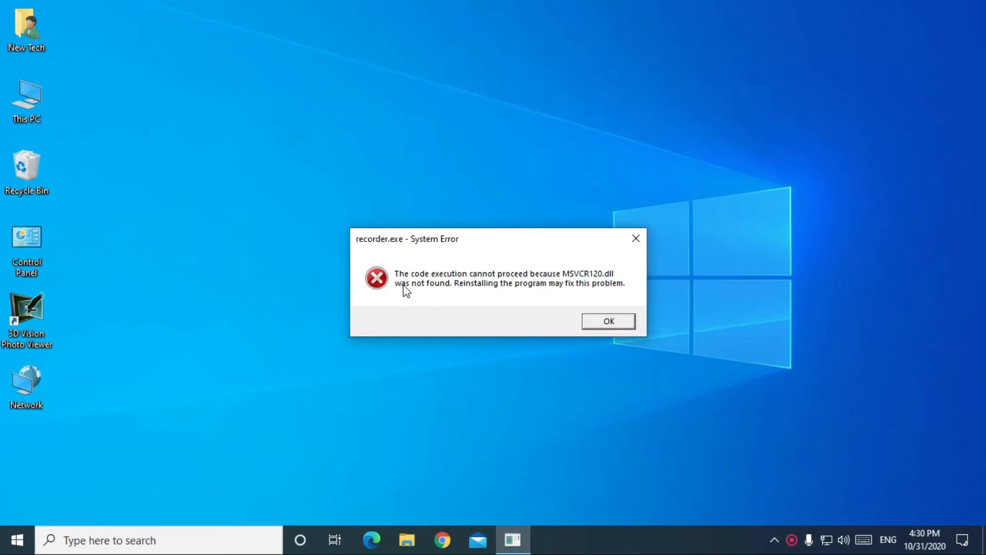
pyautogui.moveTo(623, 332)
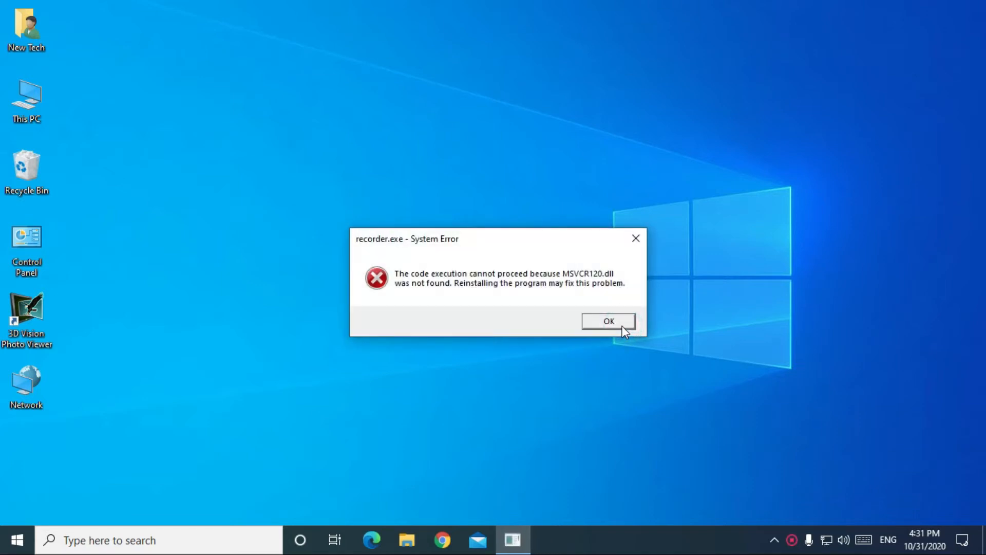
pyautogui.click(608, 320)
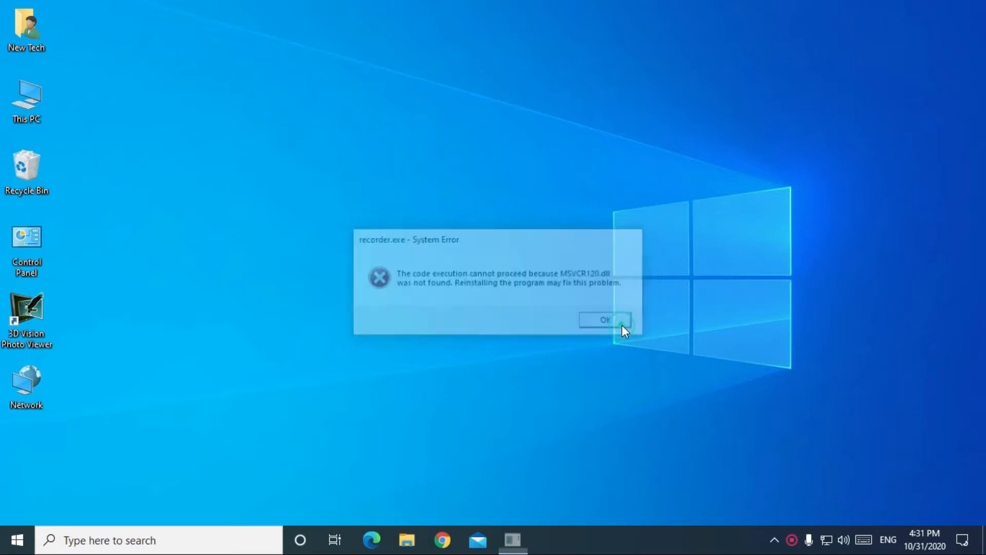
# Download msvcr120.zip to the desktop from the repairtofix MSVCR120.dll page in Chrome
pyautogui.click(603, 319)
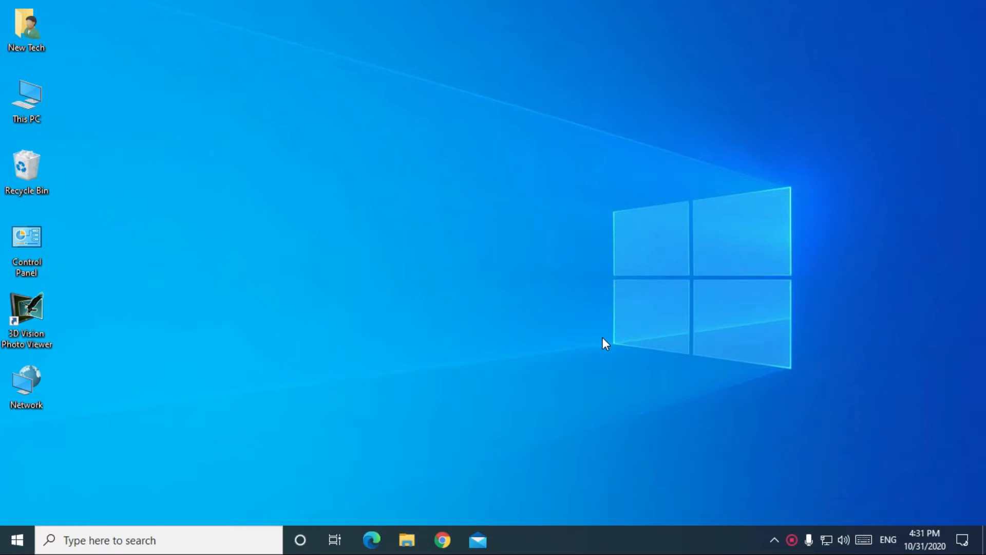
pyautogui.click(442, 538)
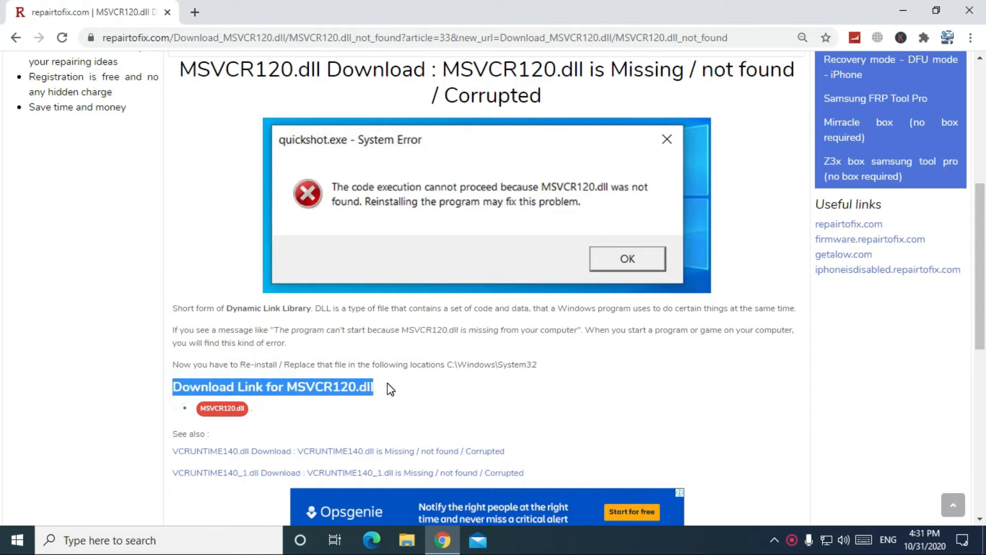
pyautogui.moveTo(231, 417)
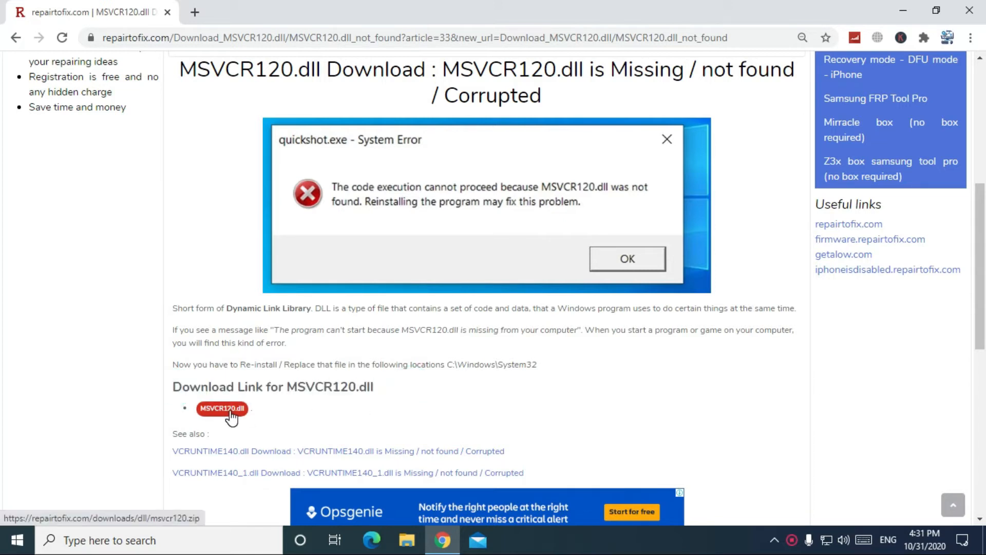
pyautogui.click(222, 409)
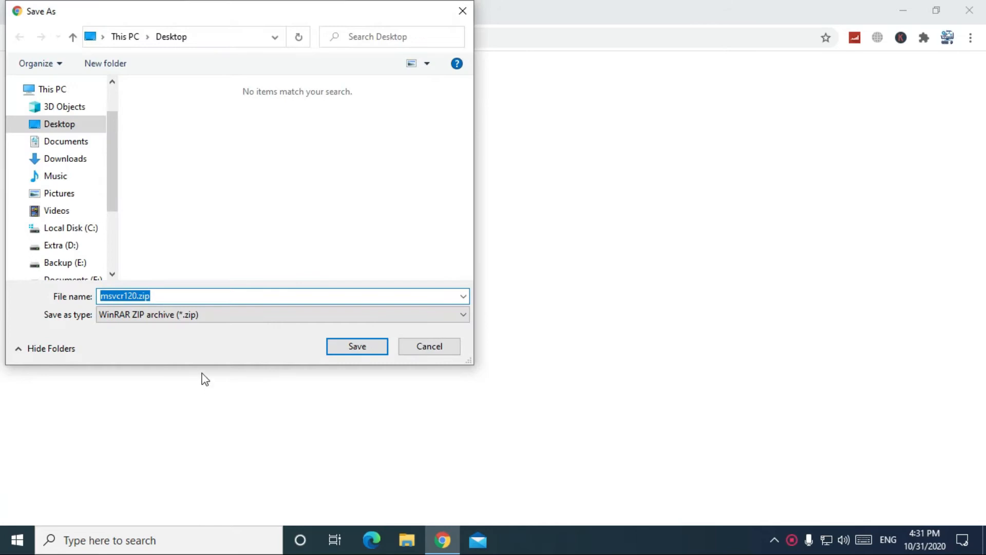
pyautogui.click(358, 346)
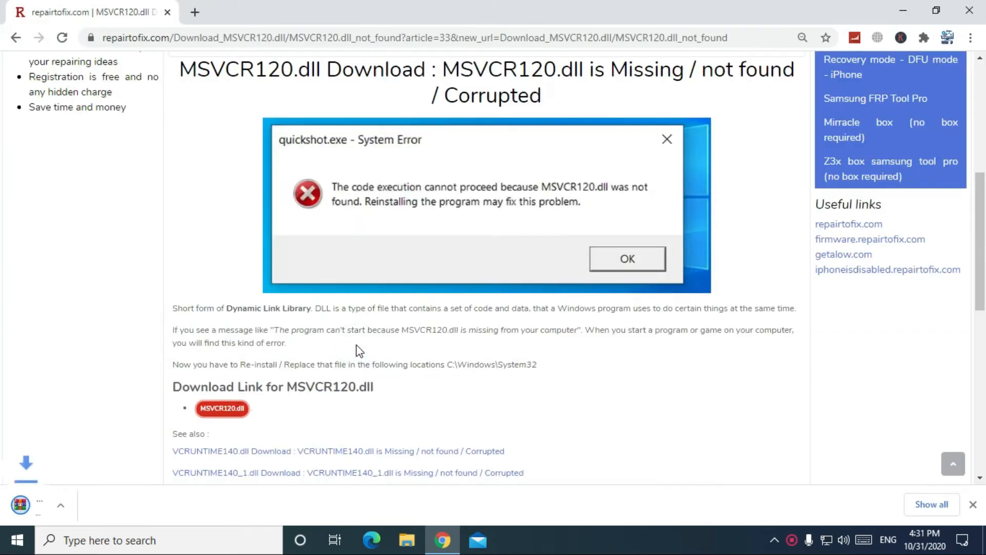
pyautogui.click(222, 409)
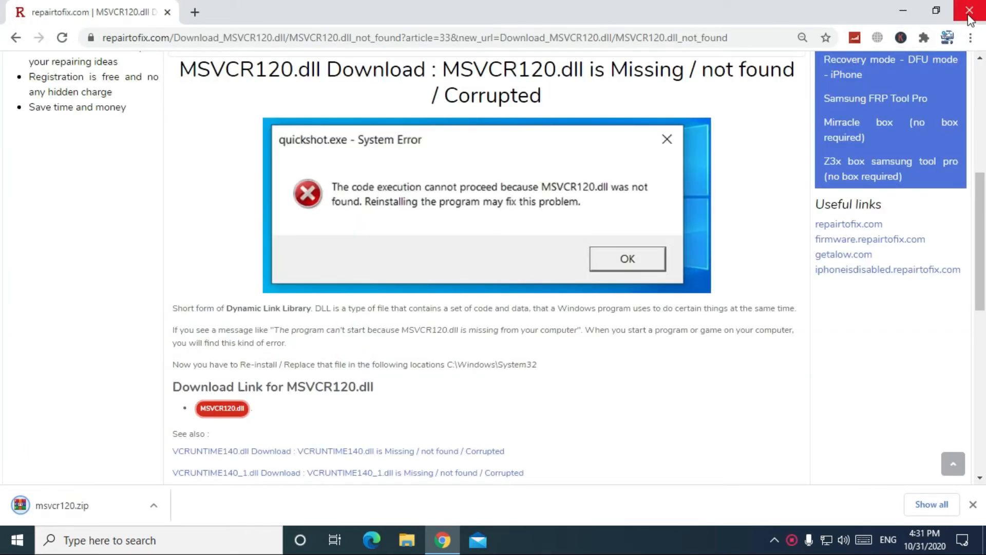
# Close the browser and copy the extracted msvcr120.dll from the desktop
pyautogui.click(966, 9)
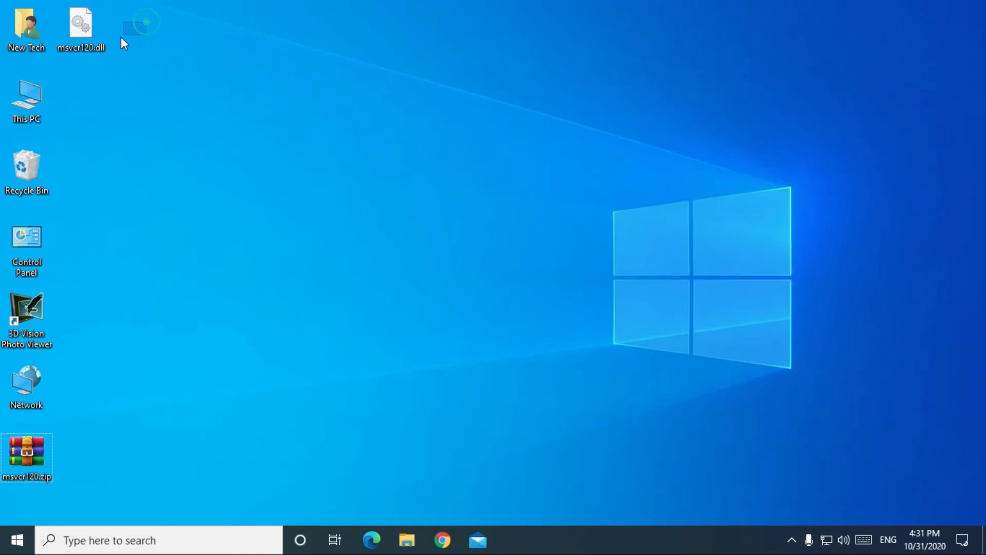
pyautogui.rightClick(80, 22)
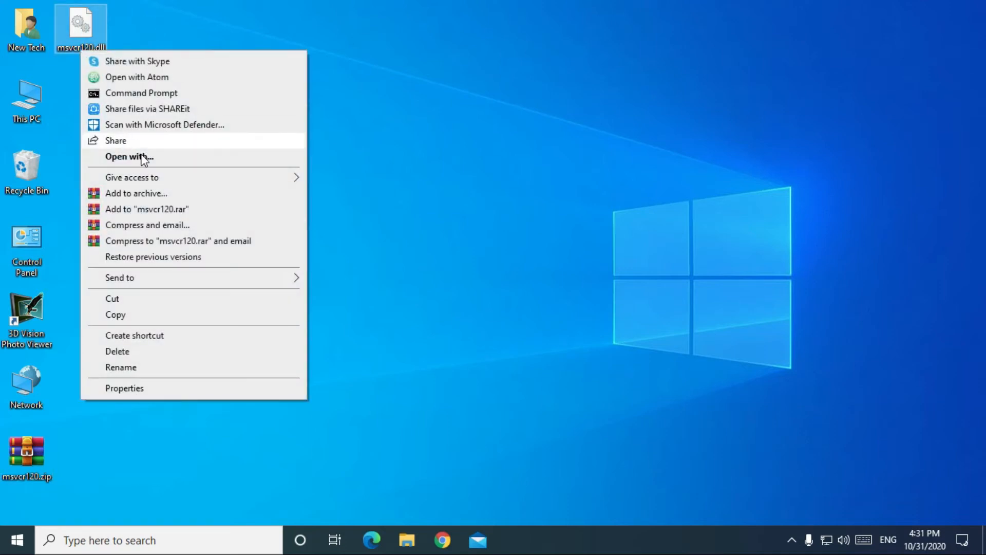
pyautogui.click(115, 314)
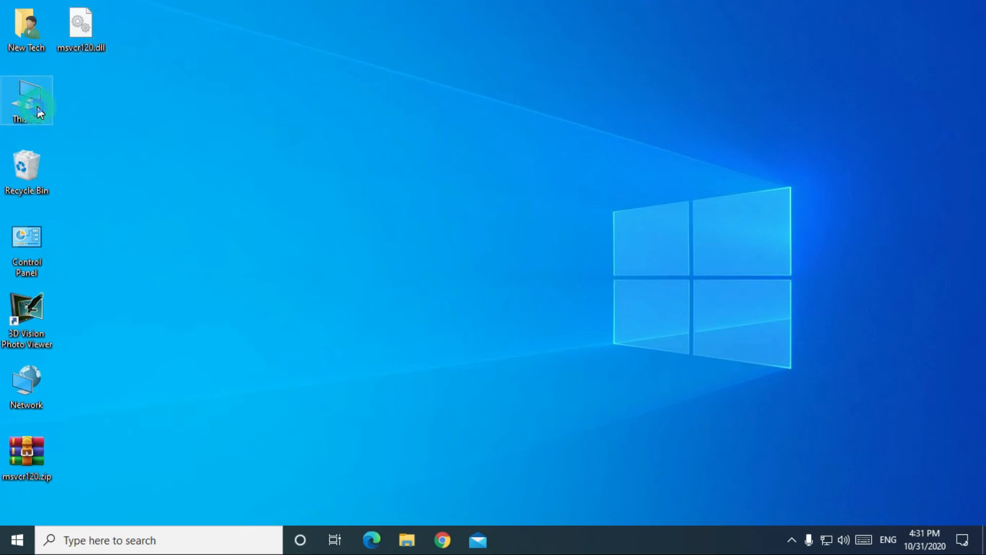
# Paste msvcr120.dll into C:\Windows\System32, granting administrator permission
pyautogui.doubleClick(27, 97)
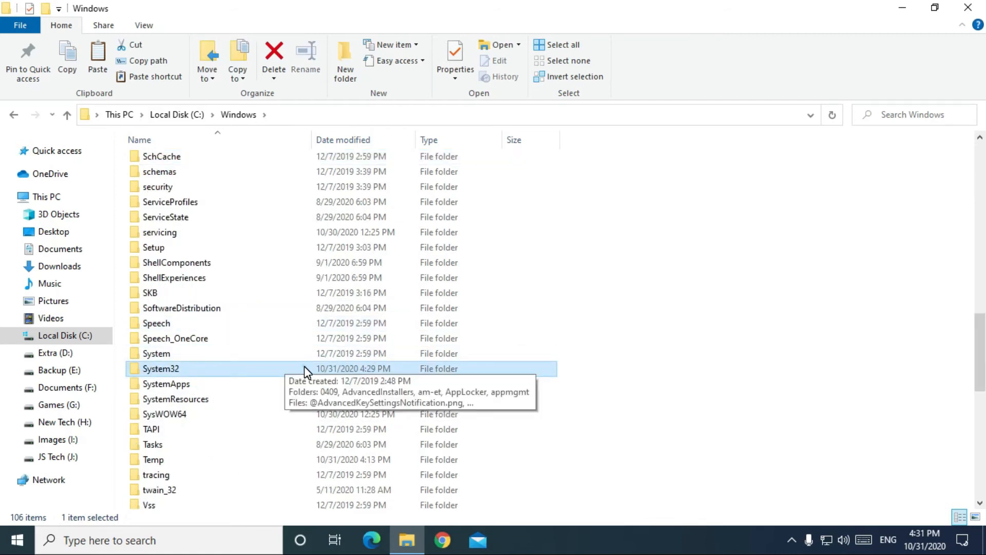
pyautogui.doubleClick(160, 368)
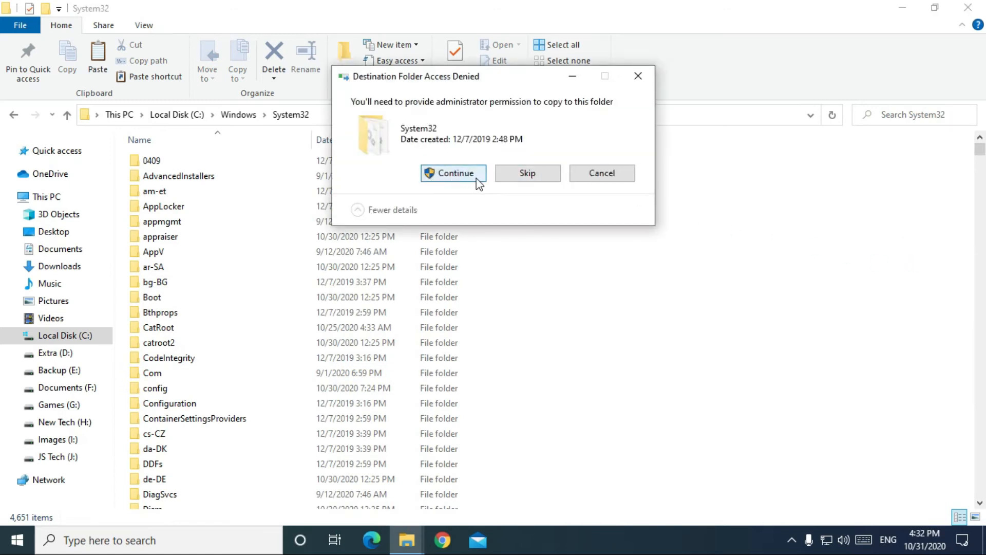
pyautogui.click(453, 173)
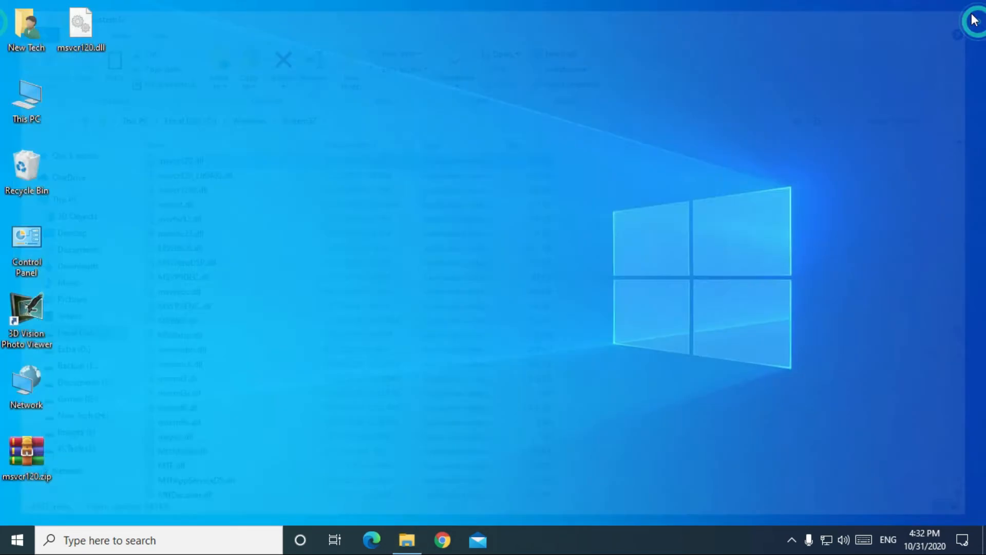
pyautogui.write('ice')
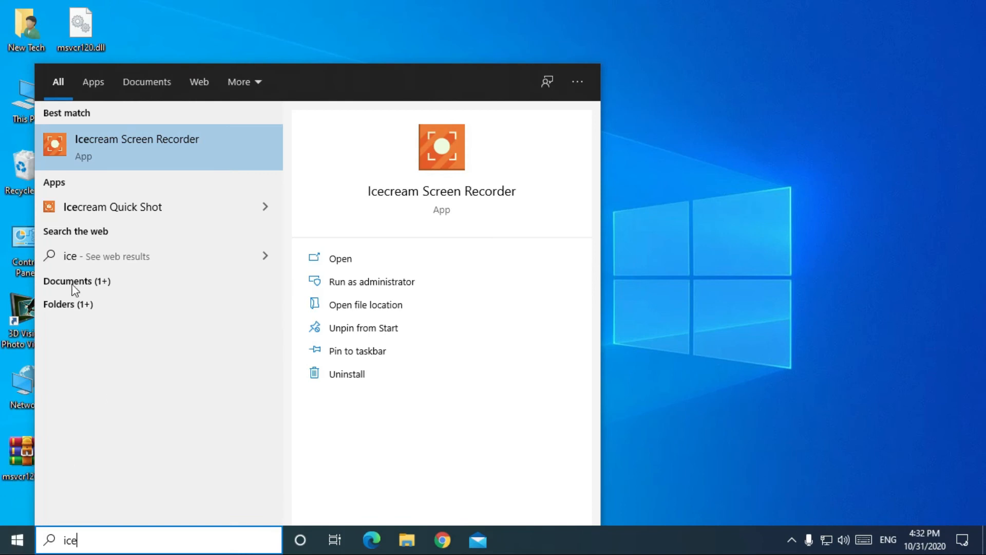
pyautogui.click(137, 148)
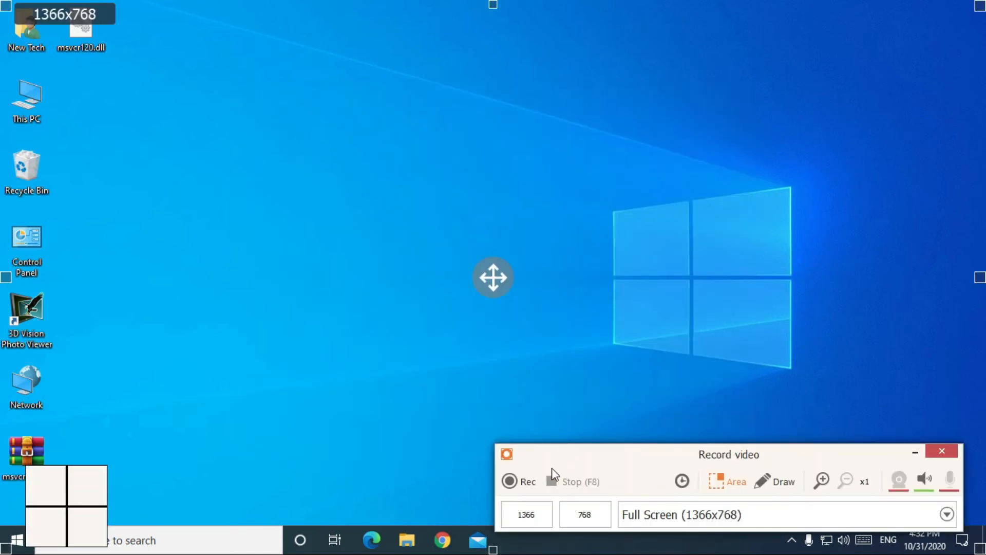
pyautogui.click(942, 455)
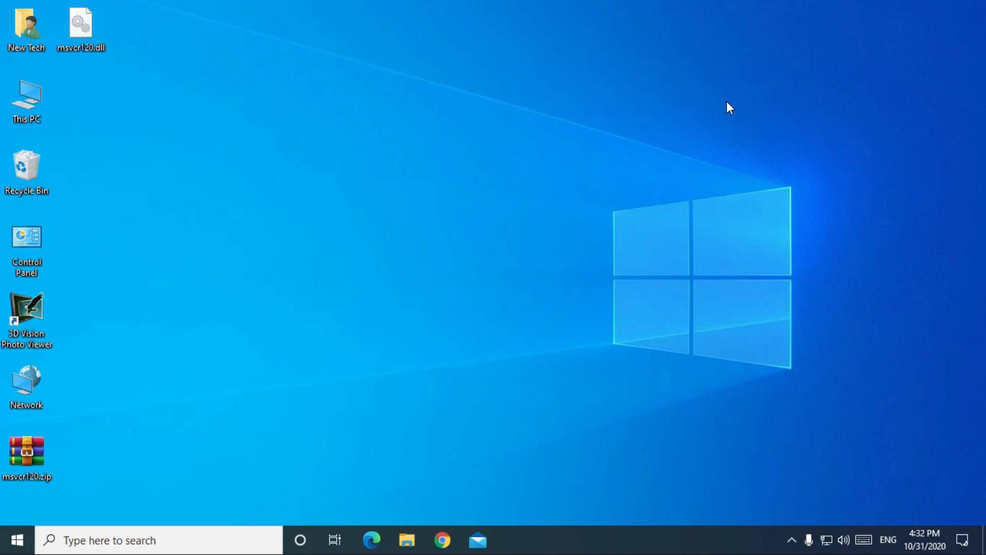